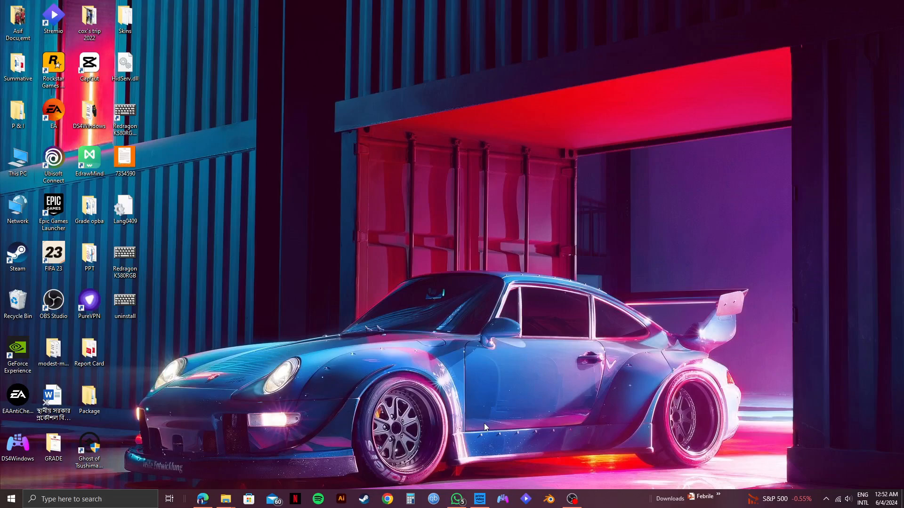
mouse_move(758, 474)
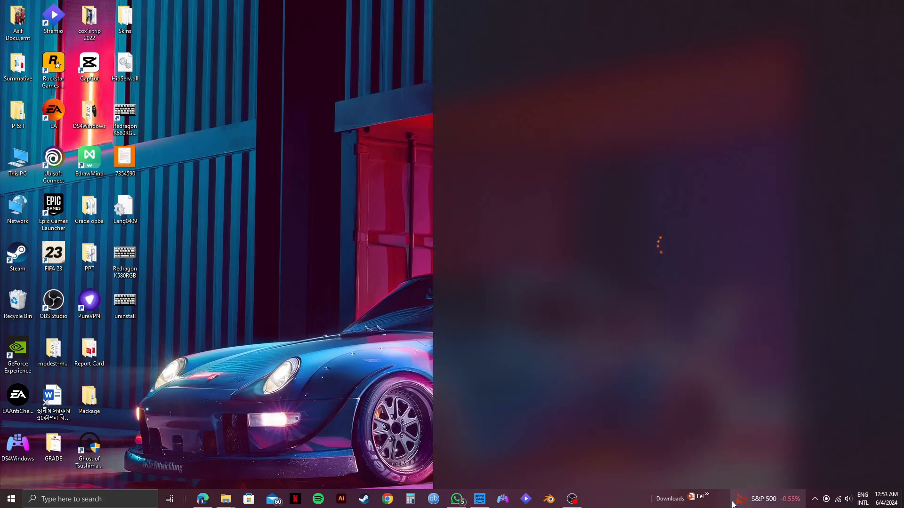
Step: Launch Microsoft Edge from the taskbar
left_click(202, 499)
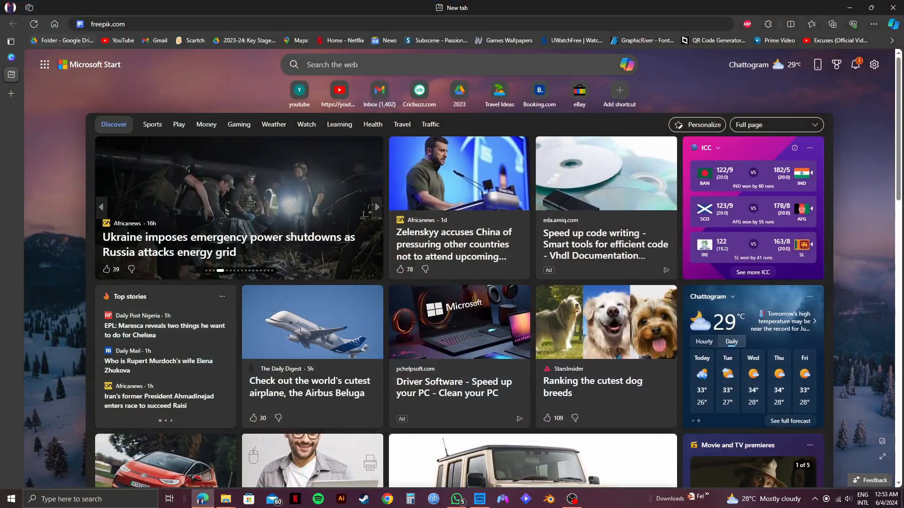
Step: Load freepik.com and enter 'templates' in the asset search box via the suggestion list
left_click(108, 24)
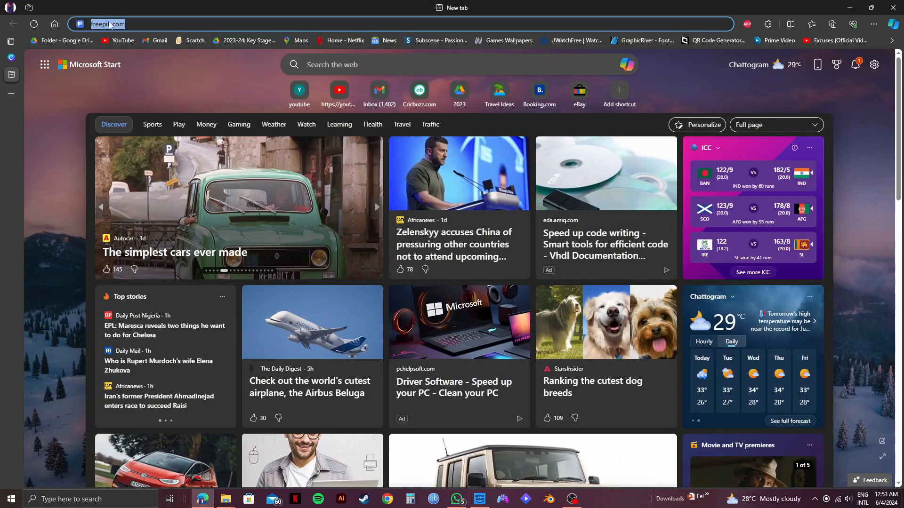
key("Enter")
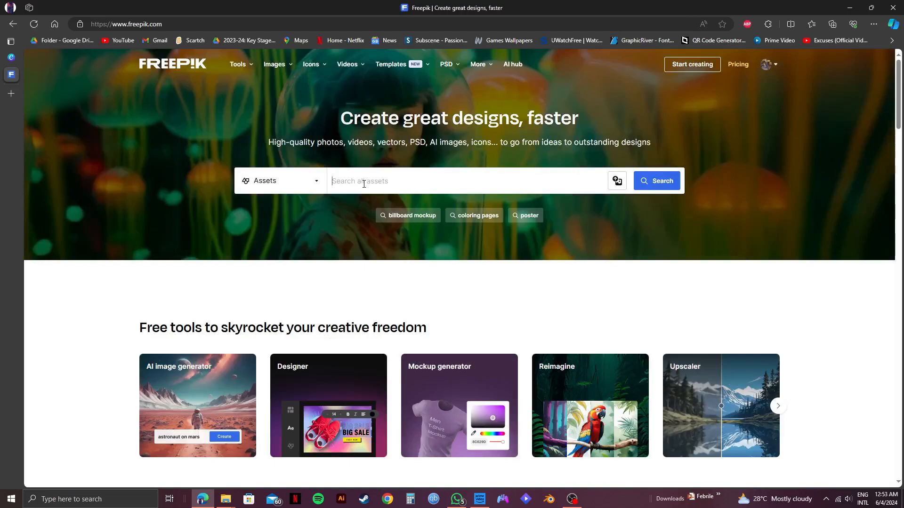
type("templ")
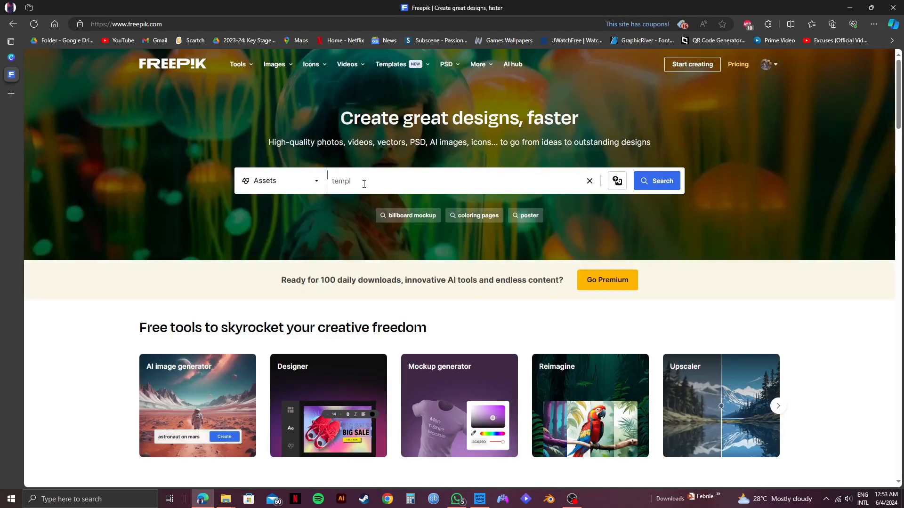
left_click(363, 181)
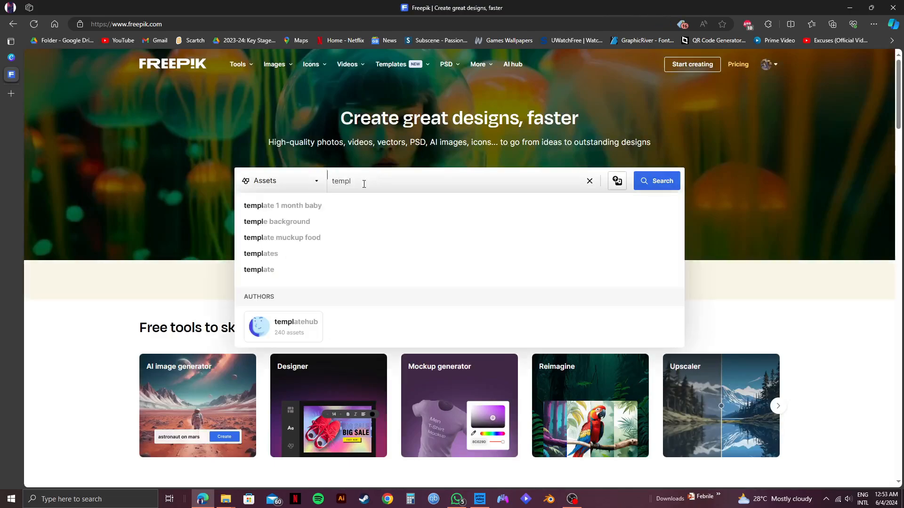
left_click(260, 253)
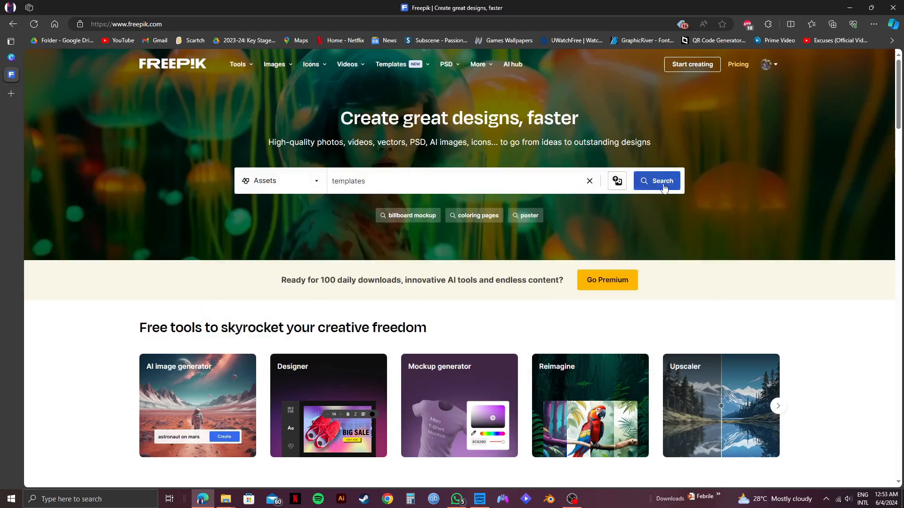
Step: Run the templates search and bring up the hairdressers Instagram post template's download formats
left_click(656, 181)
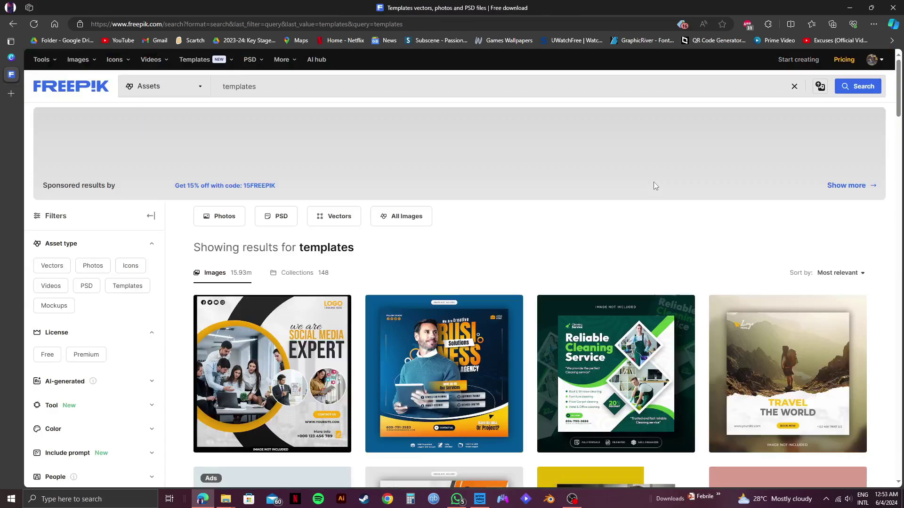
scroll("down", 3)
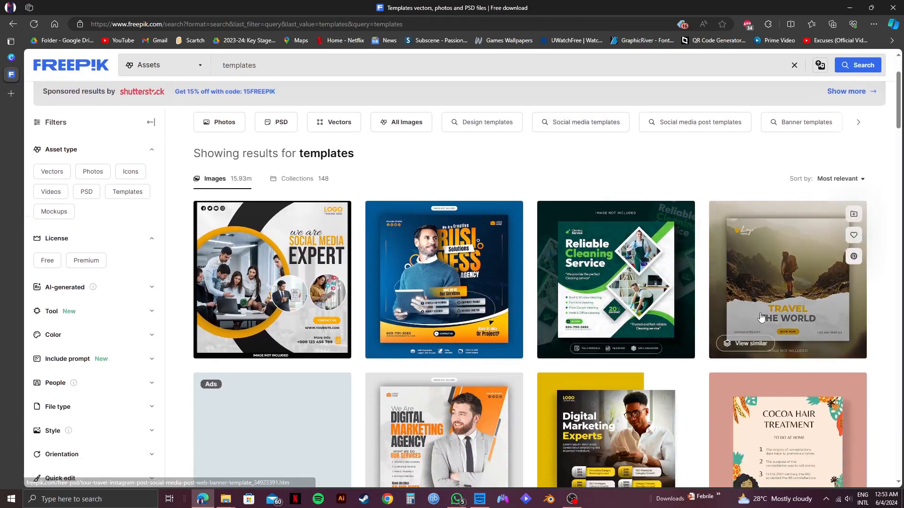
scroll("down", 3)
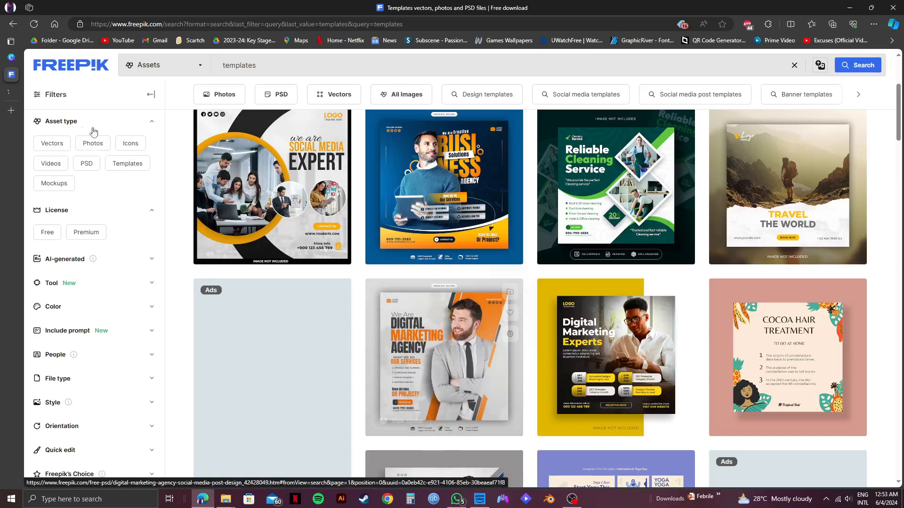
left_click(445, 356)
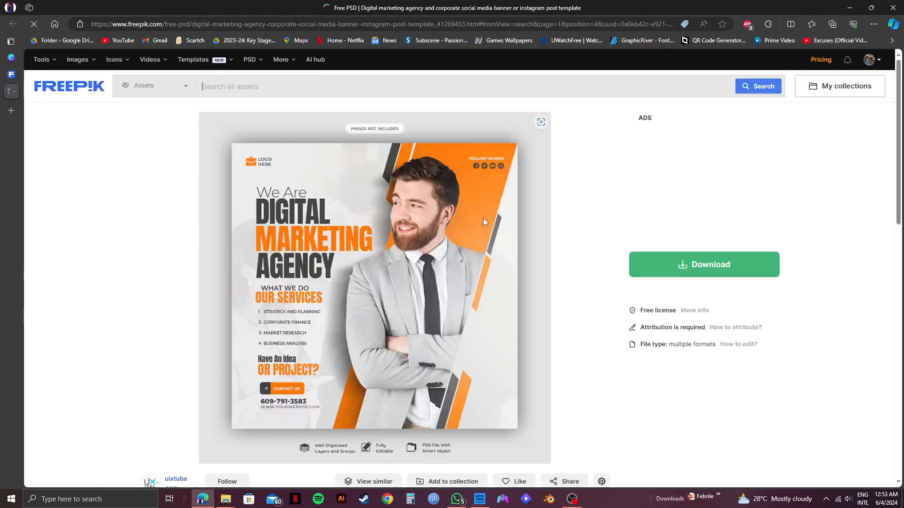
left_click(704, 264)
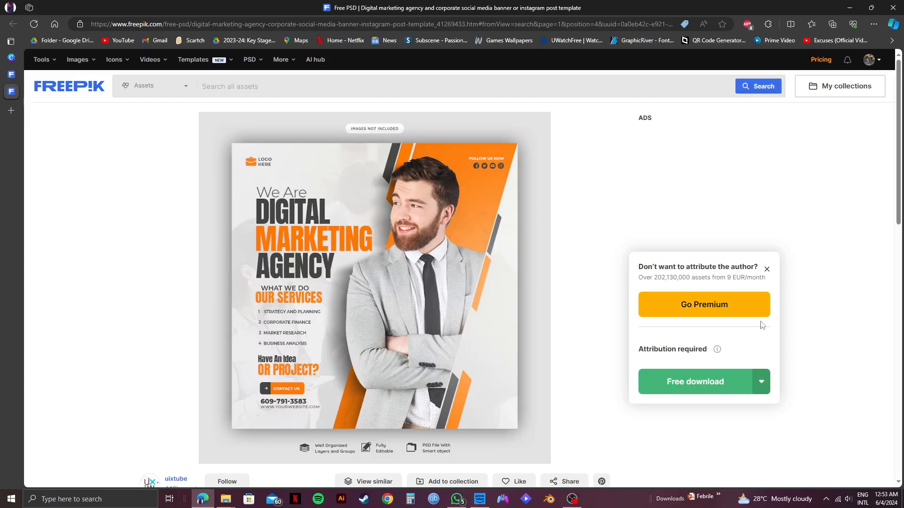
left_click(761, 382)
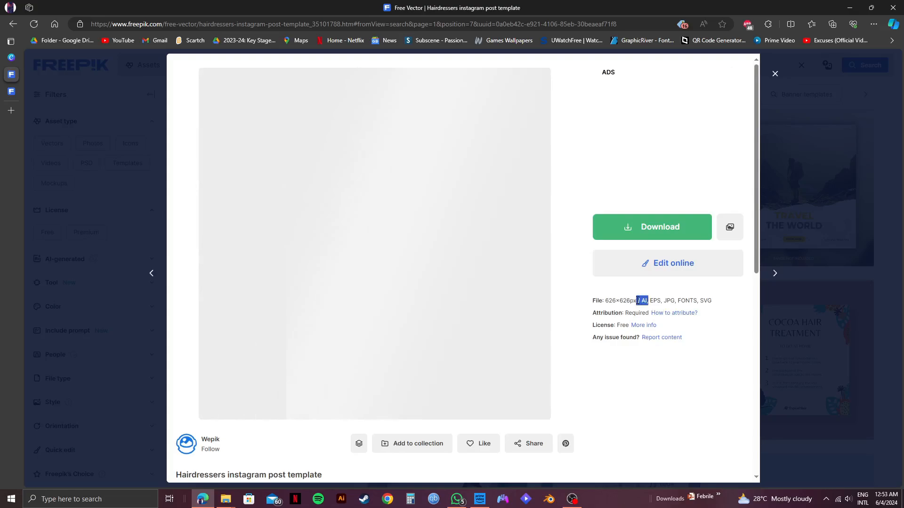
Step: Download the Cocoa Hair Treatment template as an AI file, then switch to Canva
left_click(652, 227)
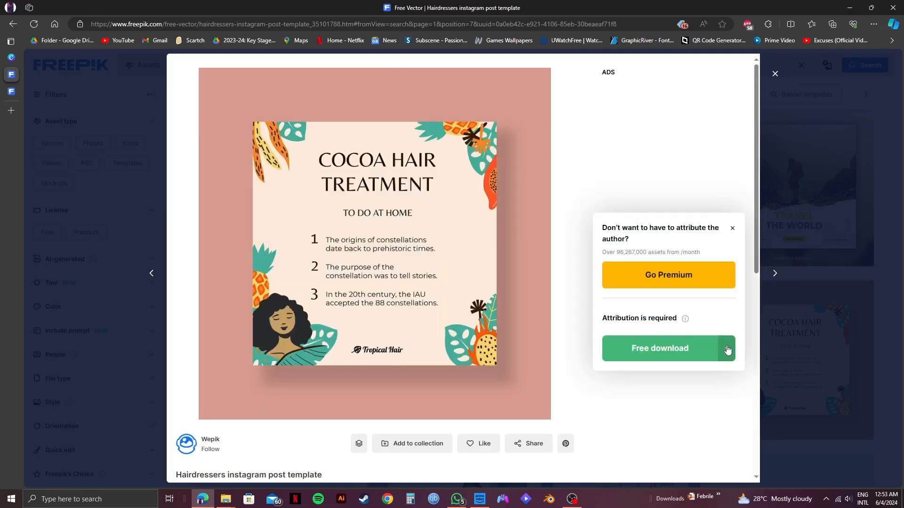
left_click(727, 349)
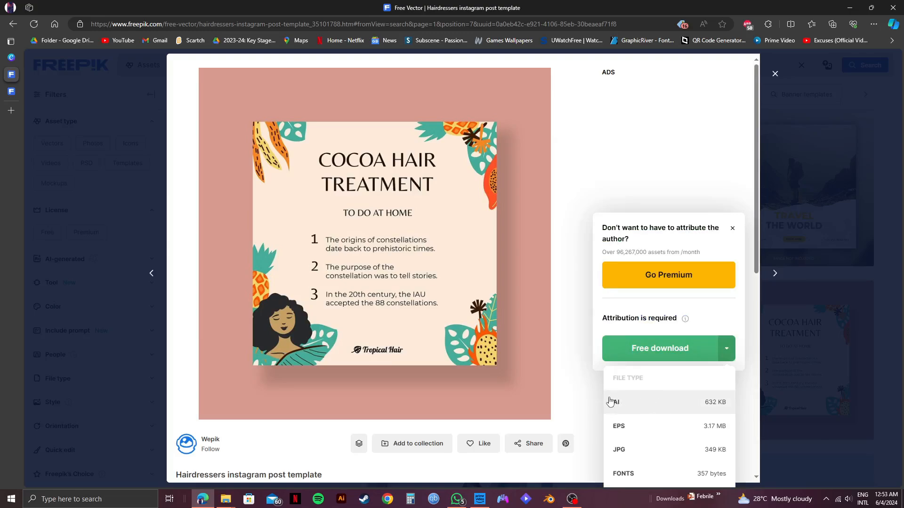
left_click(616, 401)
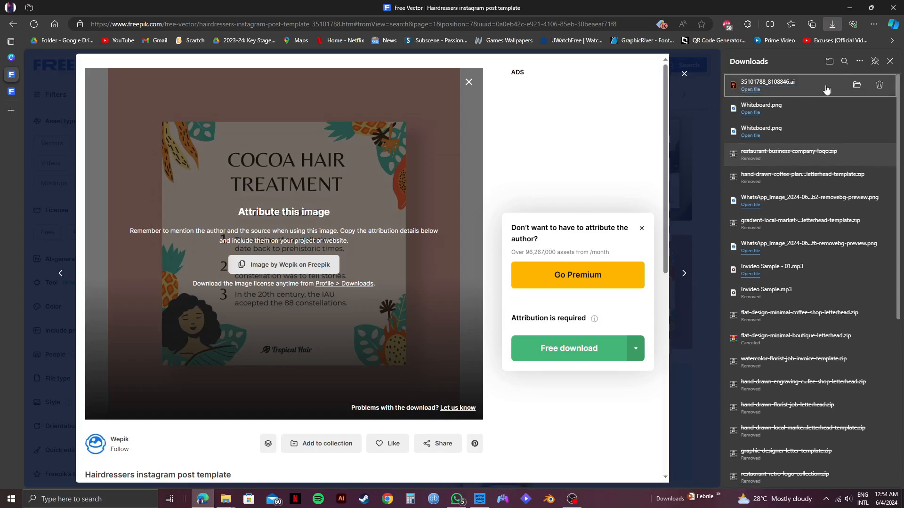
left_click(856, 85)
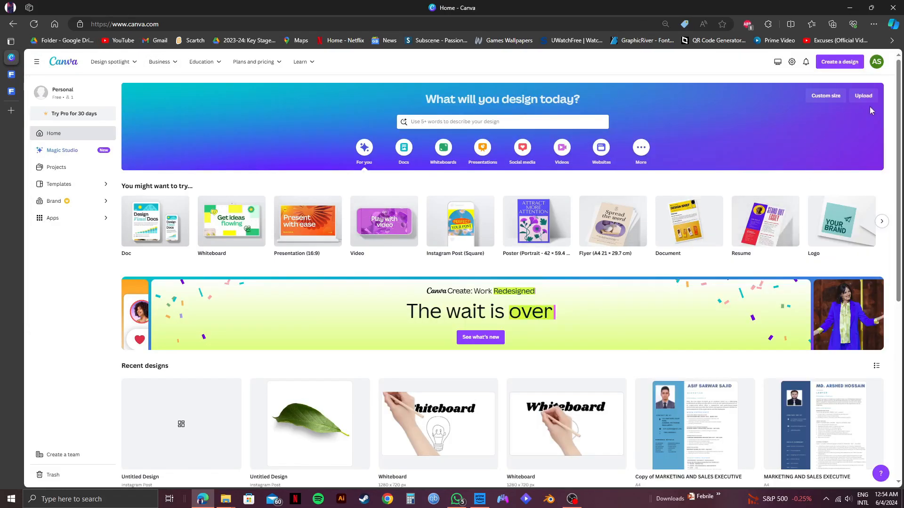
Step: Start Canva's upload-from-file import and bring up the Downloads folder with the AI file
left_click(862, 96)
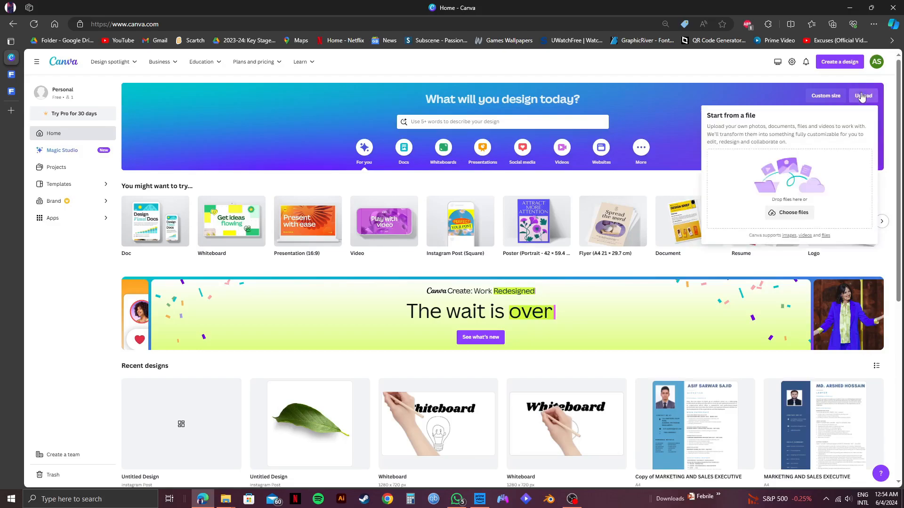
mouse_move(458, 422)
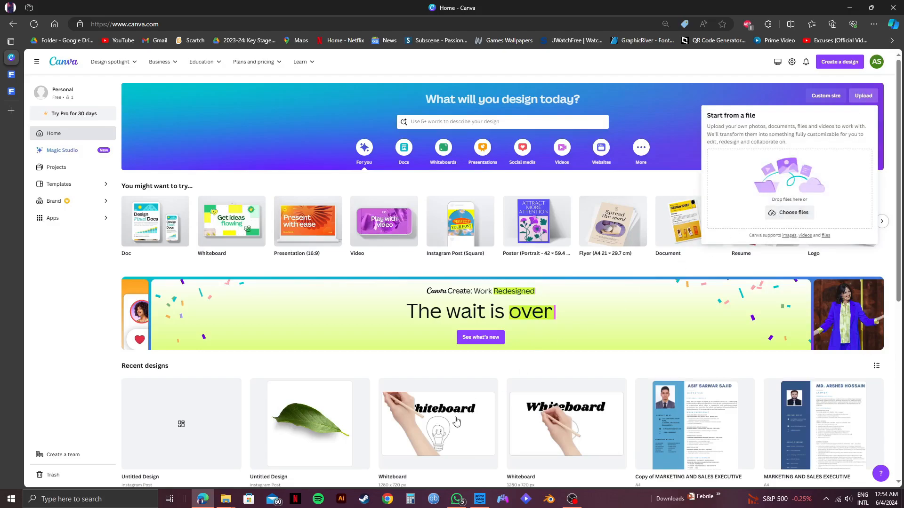
left_click(225, 499)
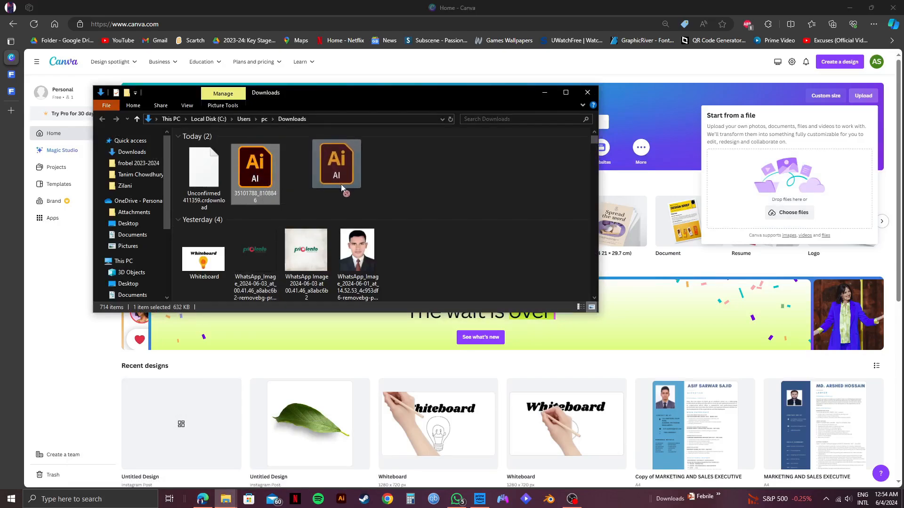
Step: Import the AI file into Canva and open the new Cocoa Hair Treatment design in the editor
left_click(587, 93)
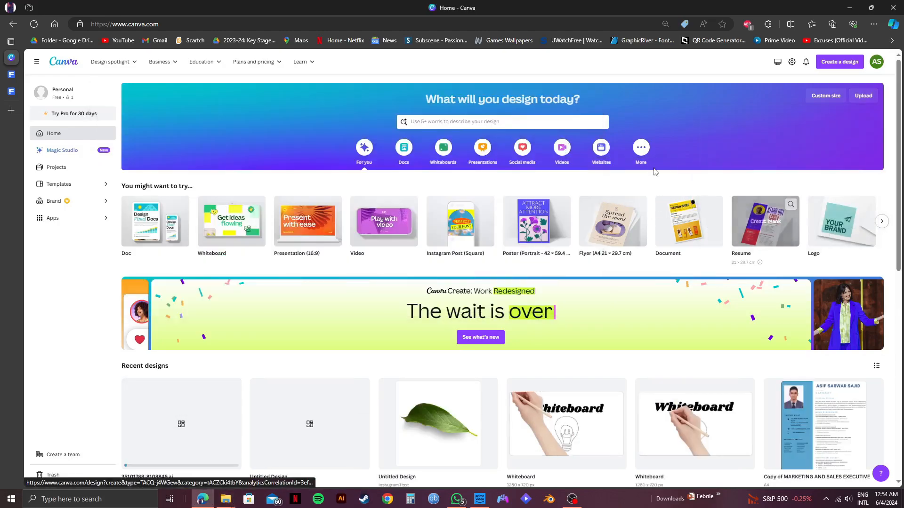
scroll("down", 3)
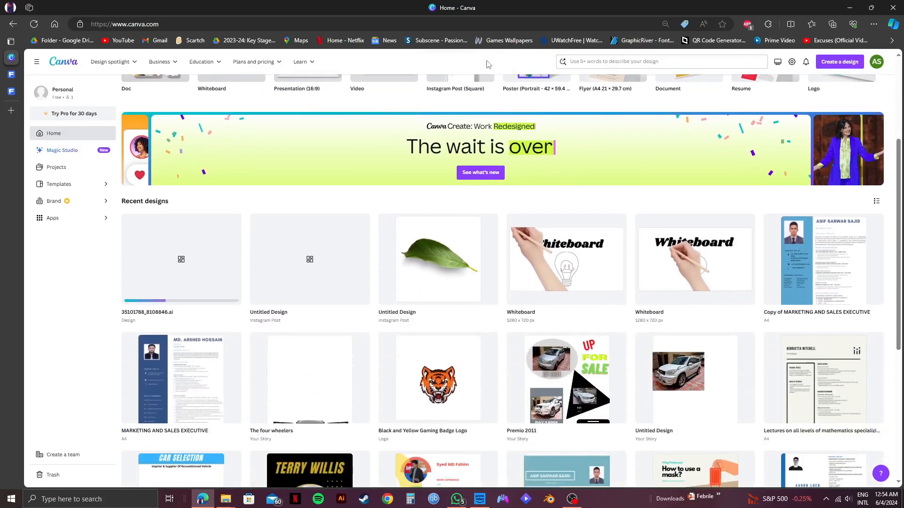
mouse_move(201, 290)
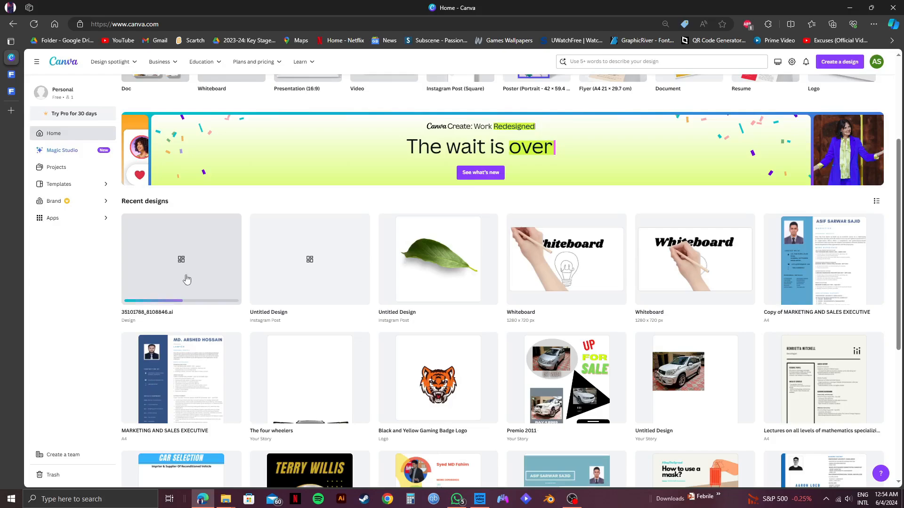
mouse_move(94, 274)
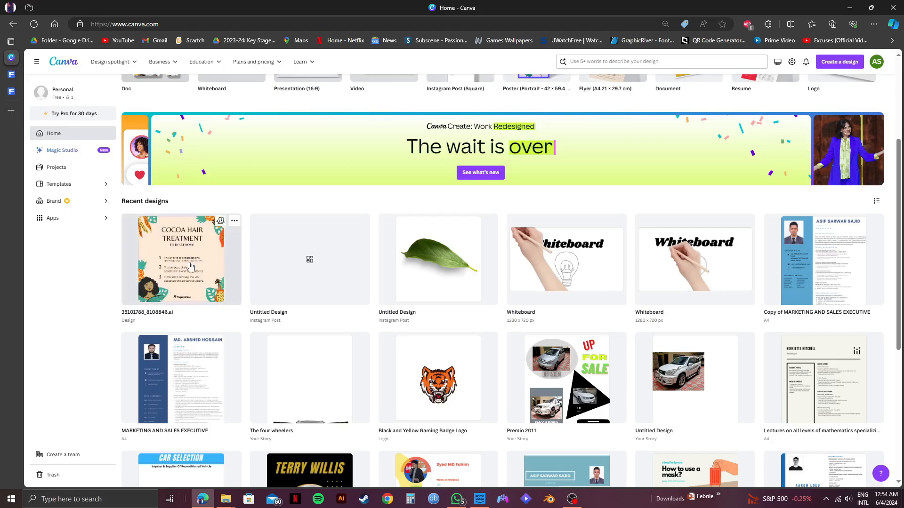
double_click(181, 260)
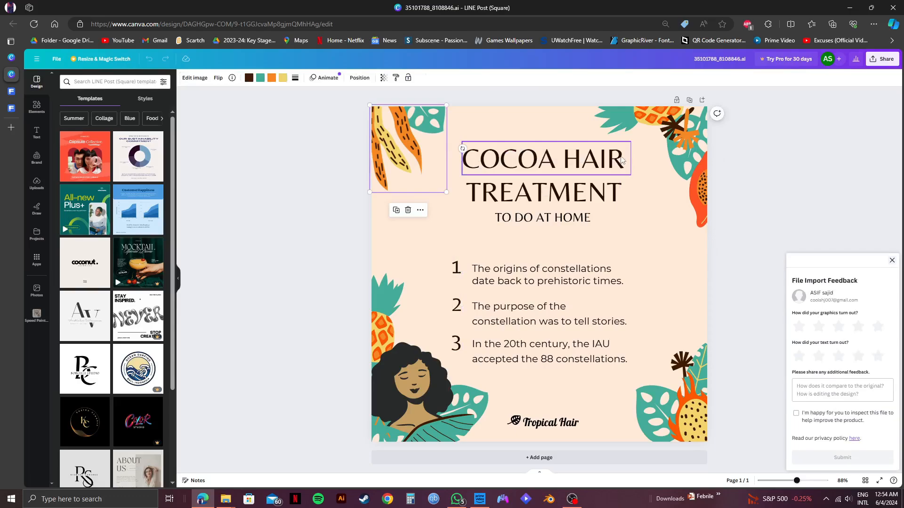
Step: Deselect the leaf illustration and dismiss the File Import Feedback panel
left_click(523, 393)
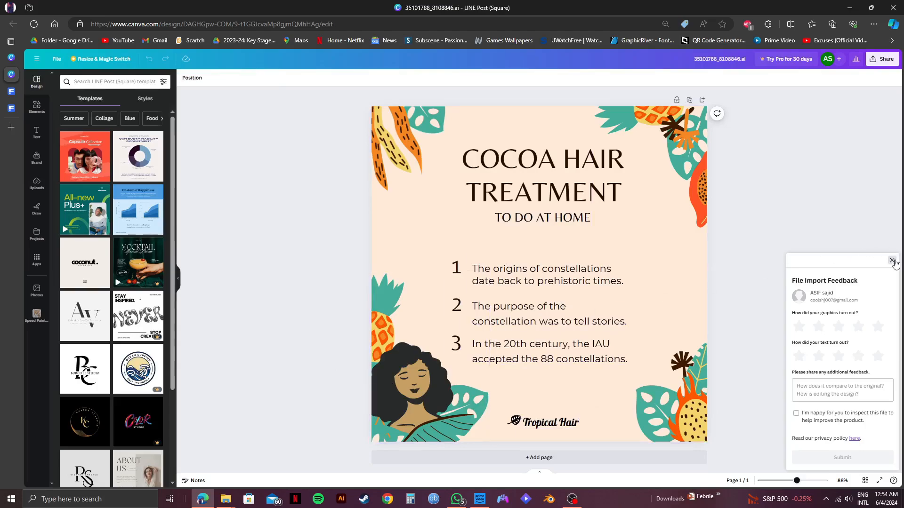
left_click(543, 192)
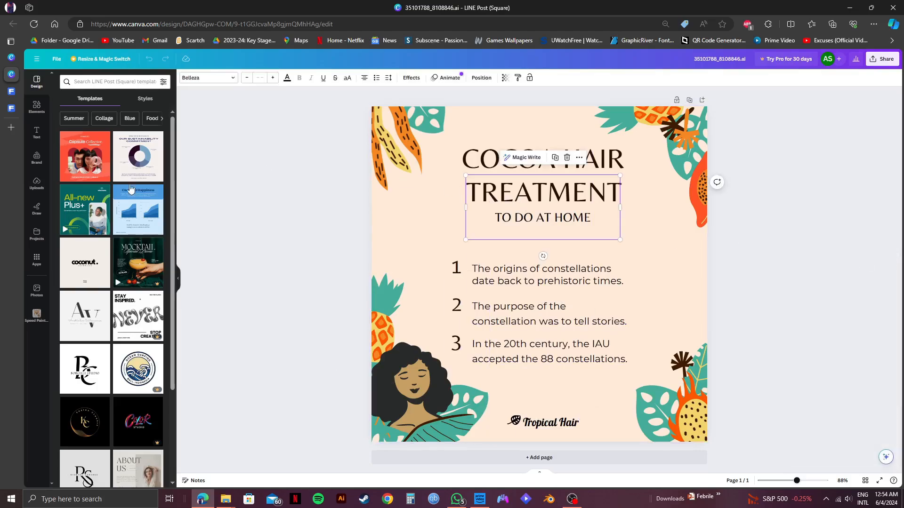
Step: Set the 'TREATMENT' and 'TO DO AT HOME' text to the Lobster font
left_click(35, 133)
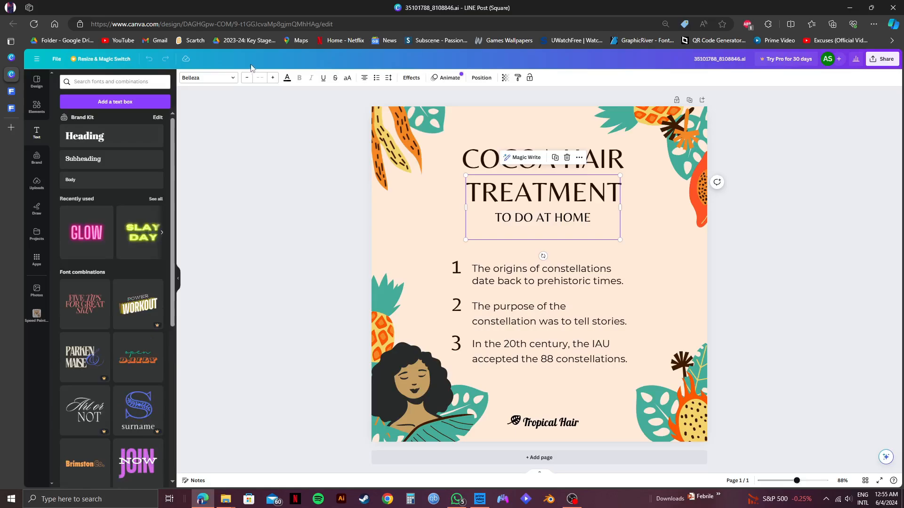
left_click(205, 77)
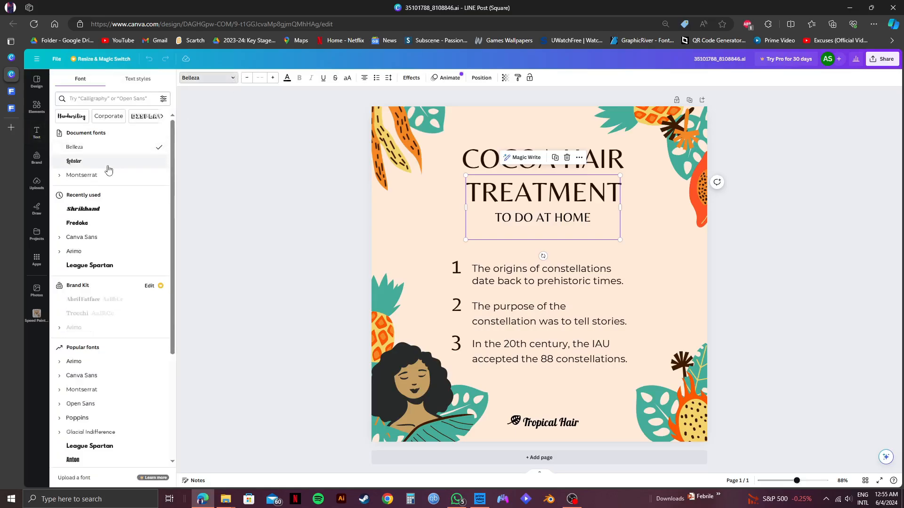
left_click(74, 161)
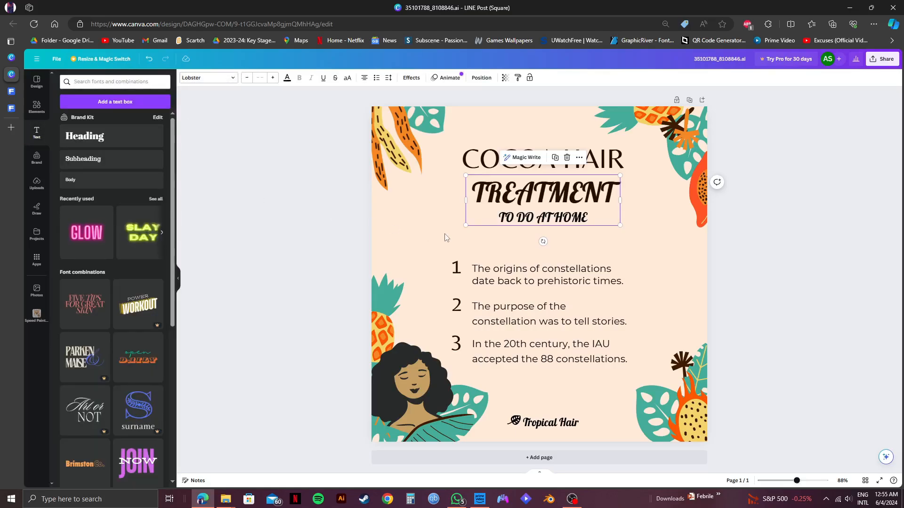